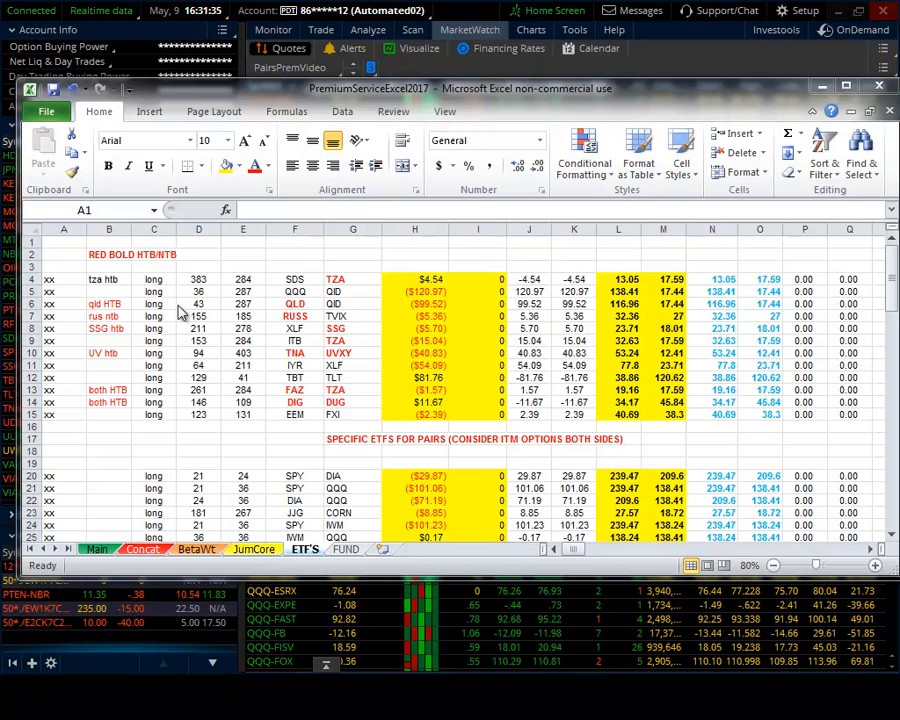
mouse_move(148, 318)
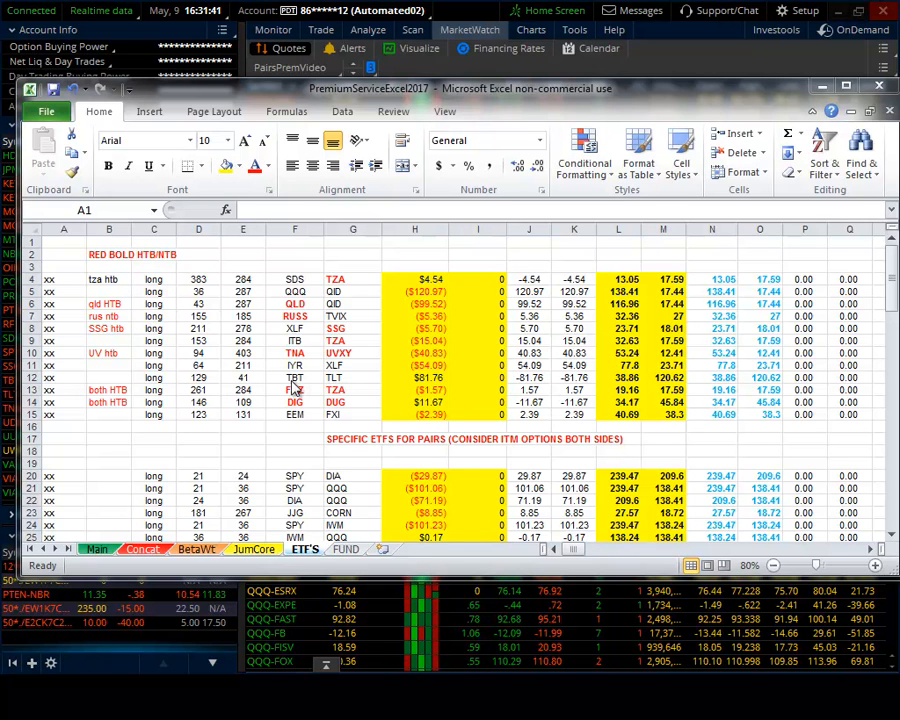
mouse_move(170, 404)
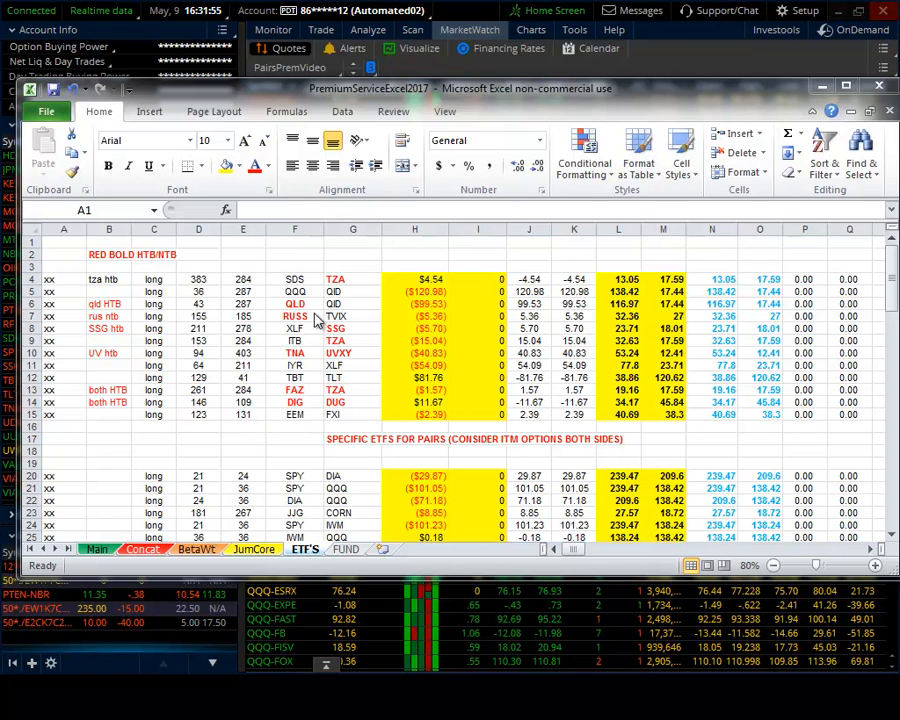
mouse_move(292, 414)
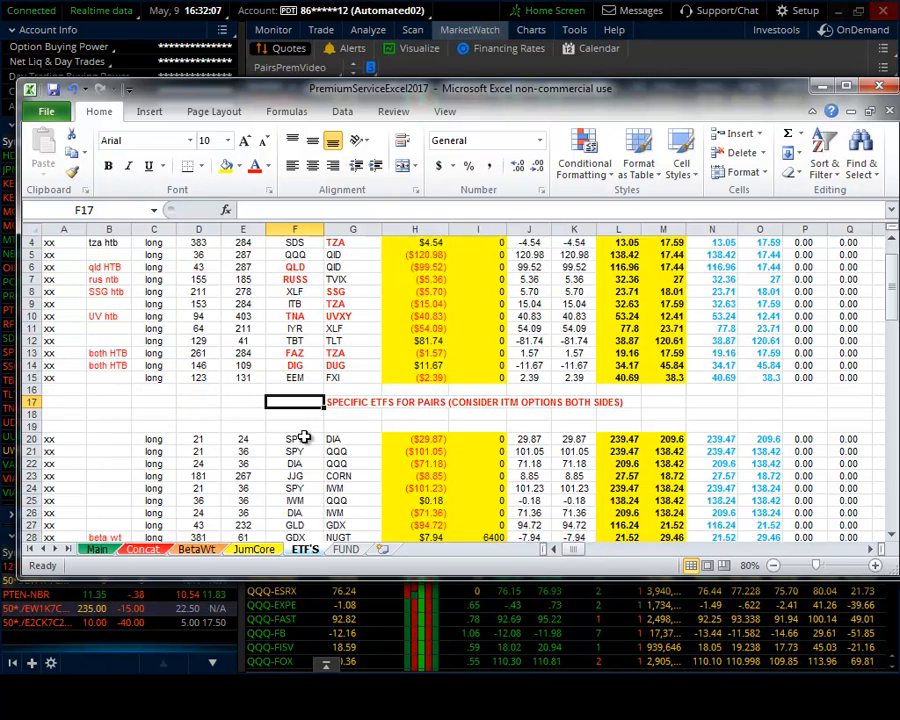
scroll(down, 3)
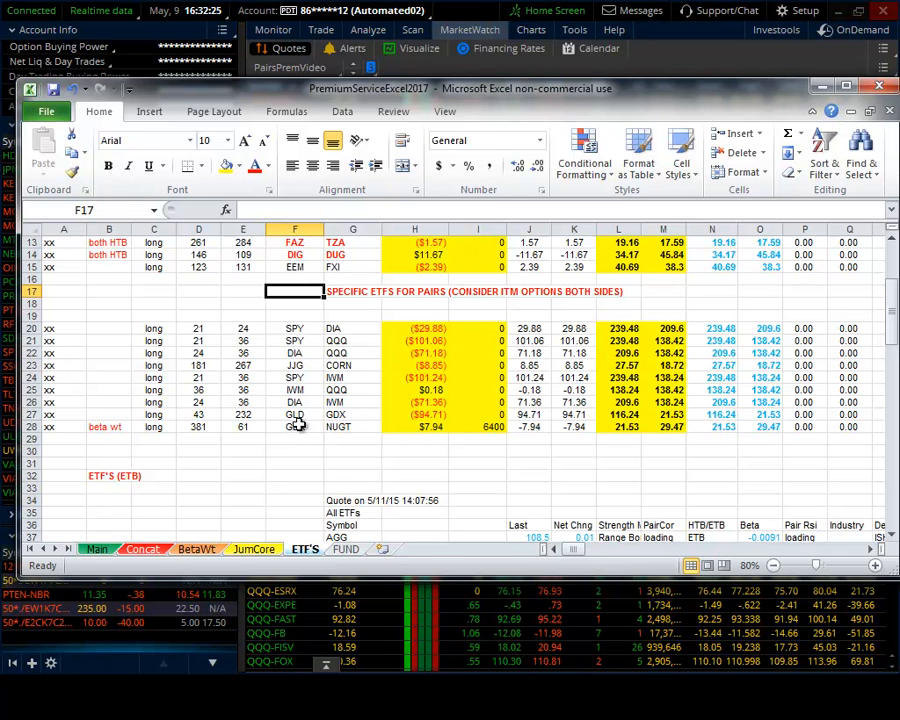
mouse_move(280, 444)
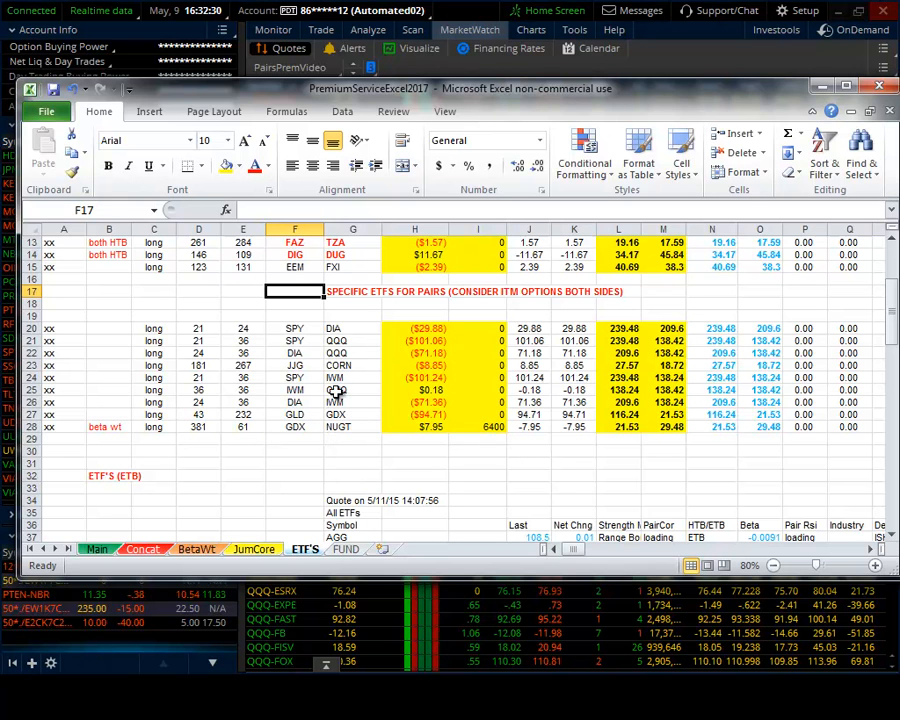
scroll(down, 3)
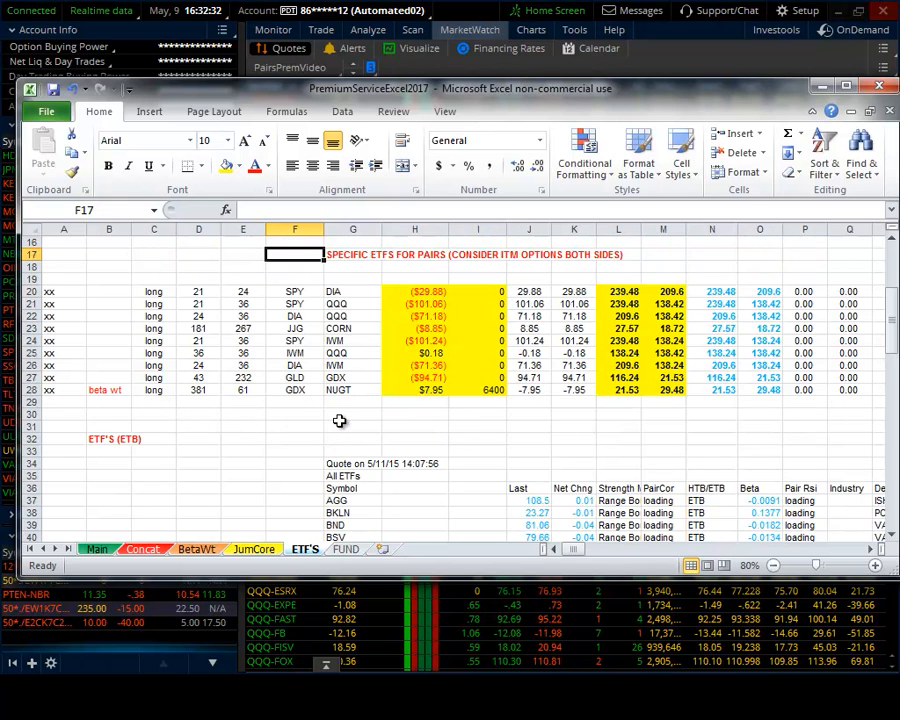
scroll(down, 3)
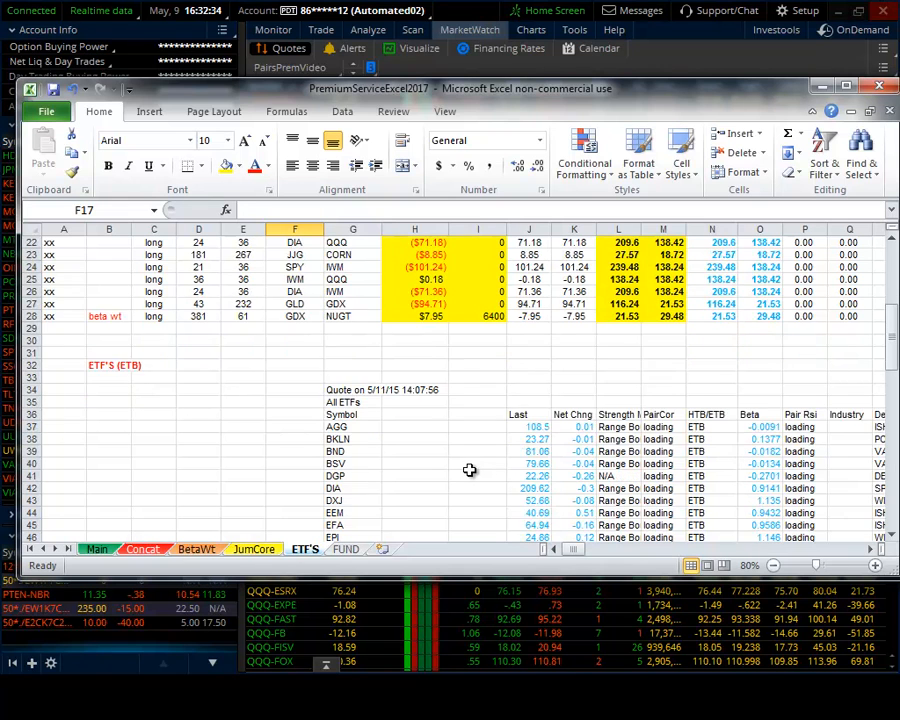
scroll(down, 3)
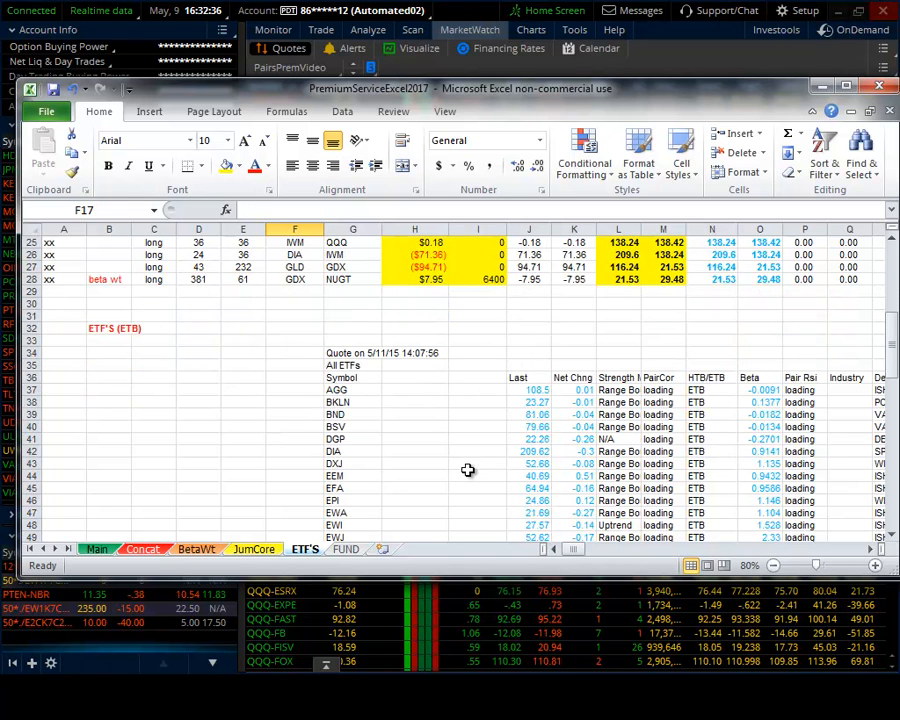
scroll(down, 3)
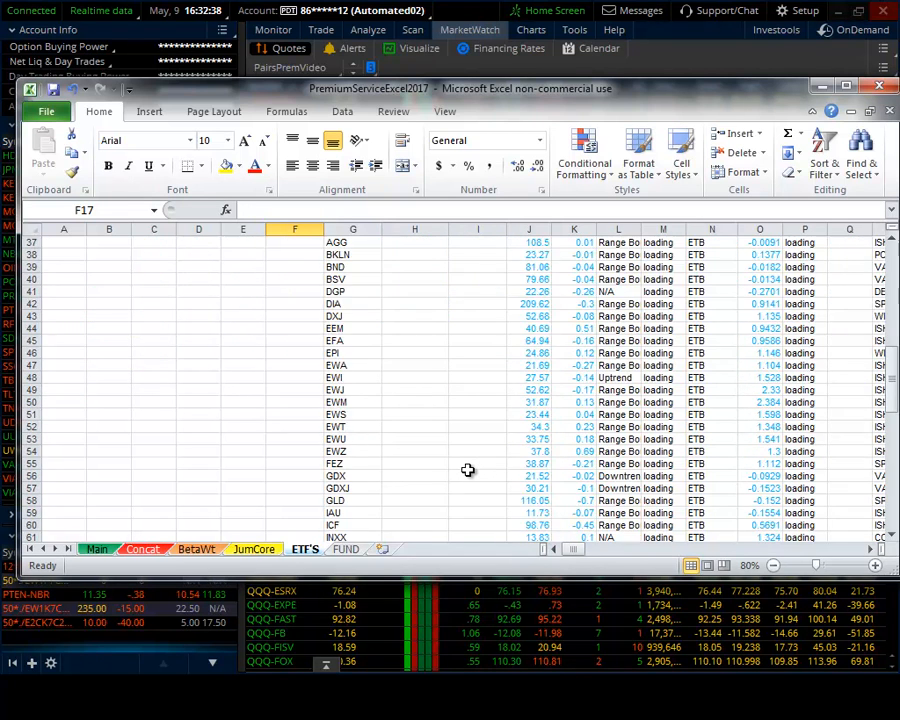
scroll(down, 3)
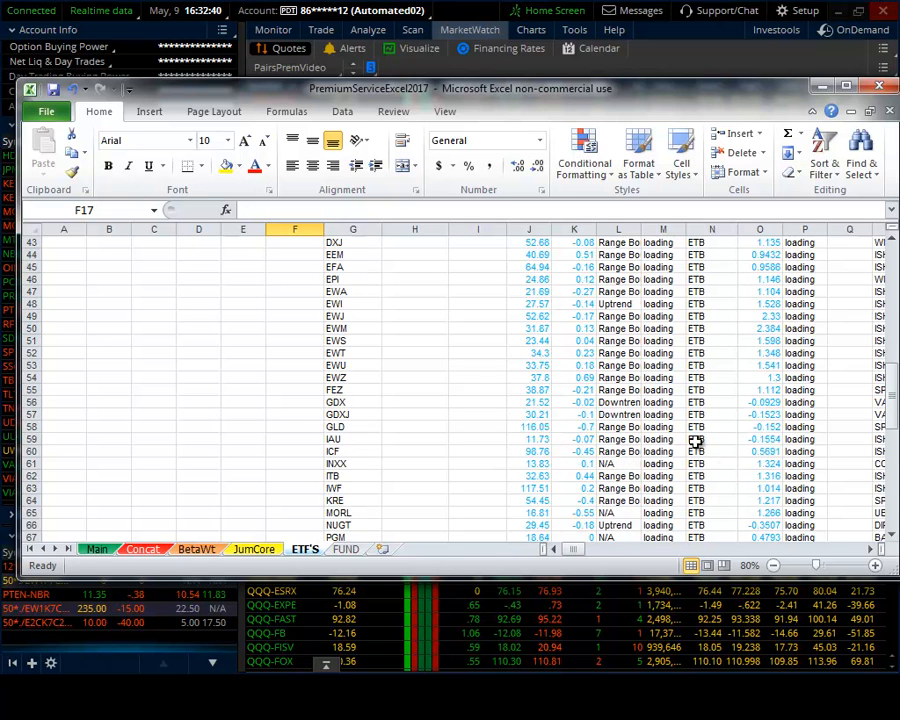
scroll(down, 3)
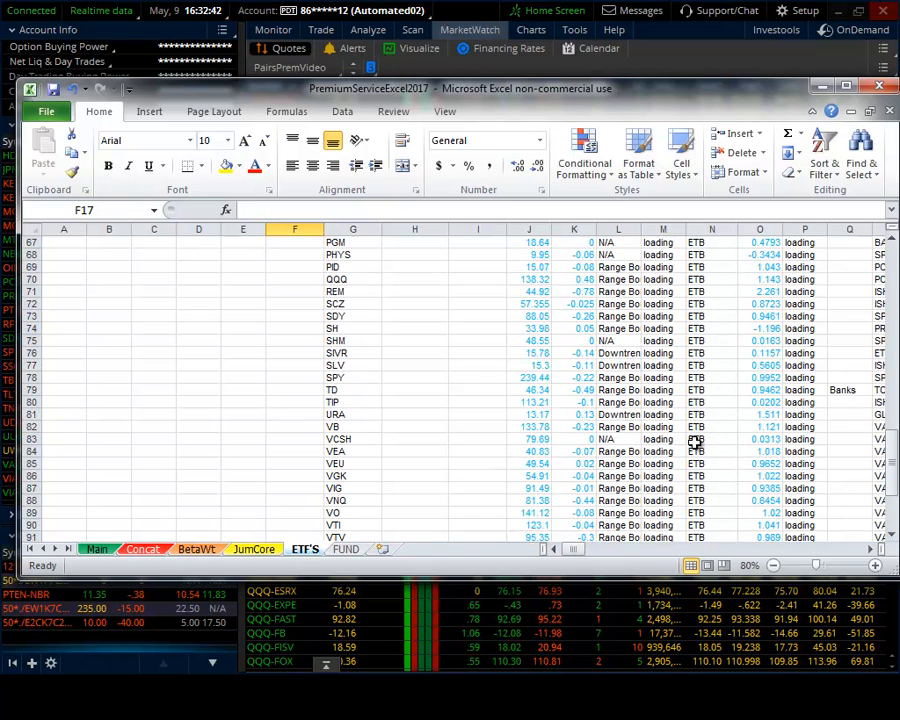
scroll(down, 3)
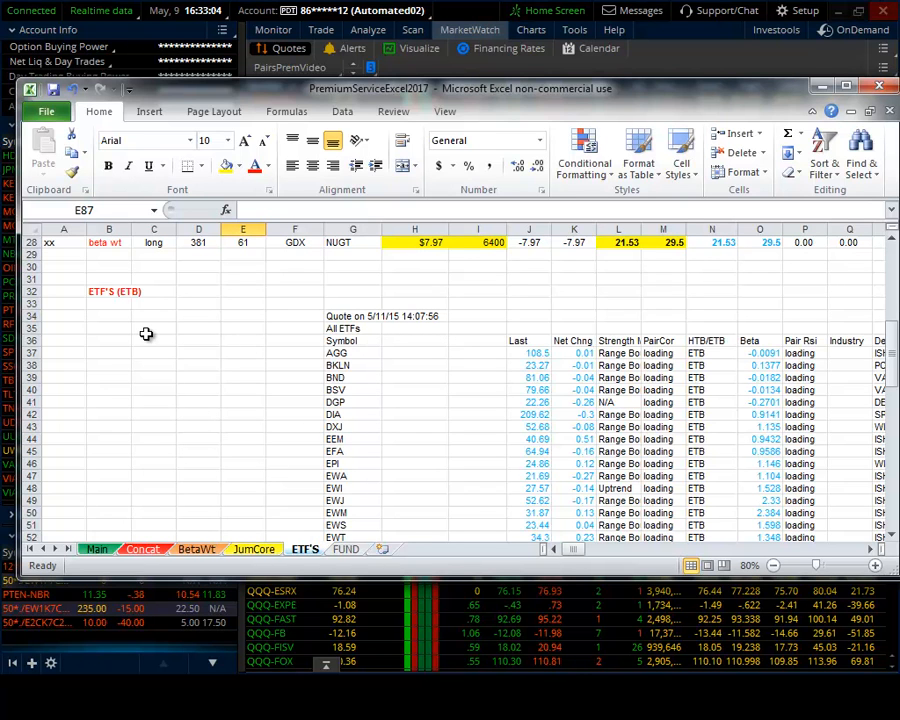
mouse_move(214, 310)
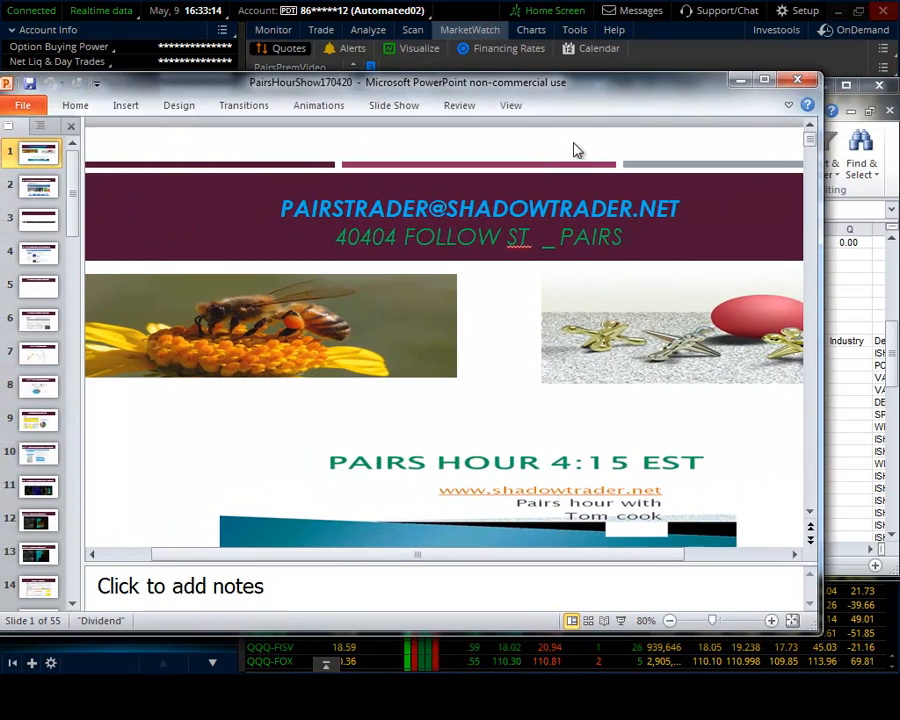
mouse_move(210, 216)
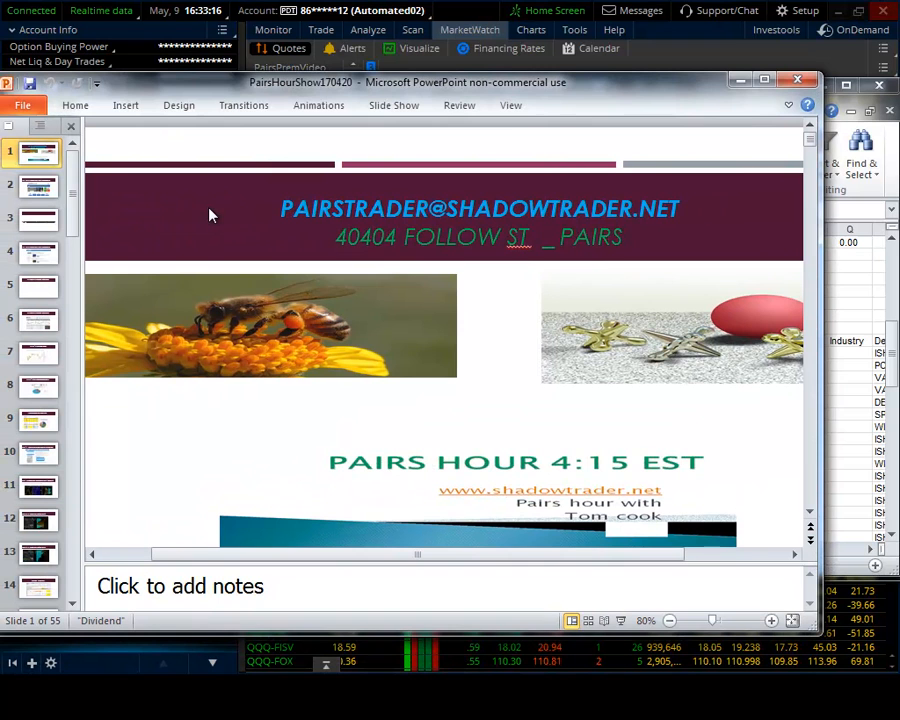